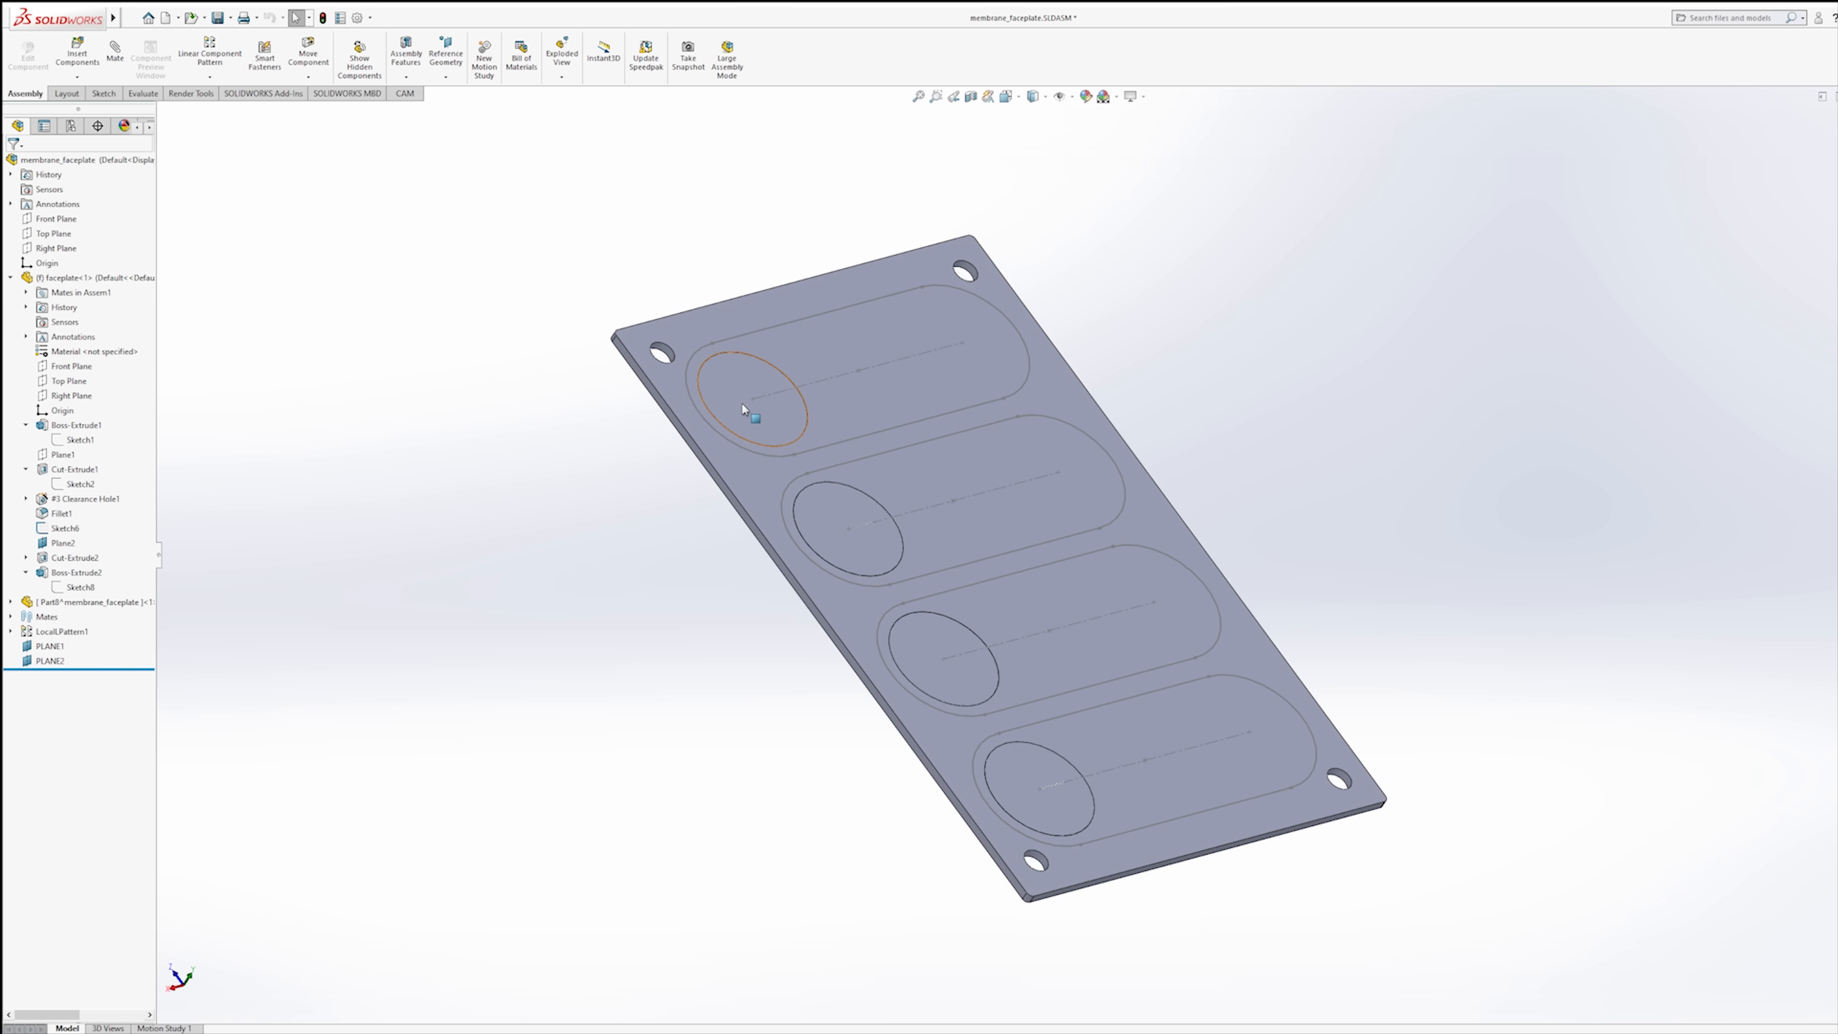
Select the faceplate component and expand LocalPattern1 to list its button instances.
click(947, 654)
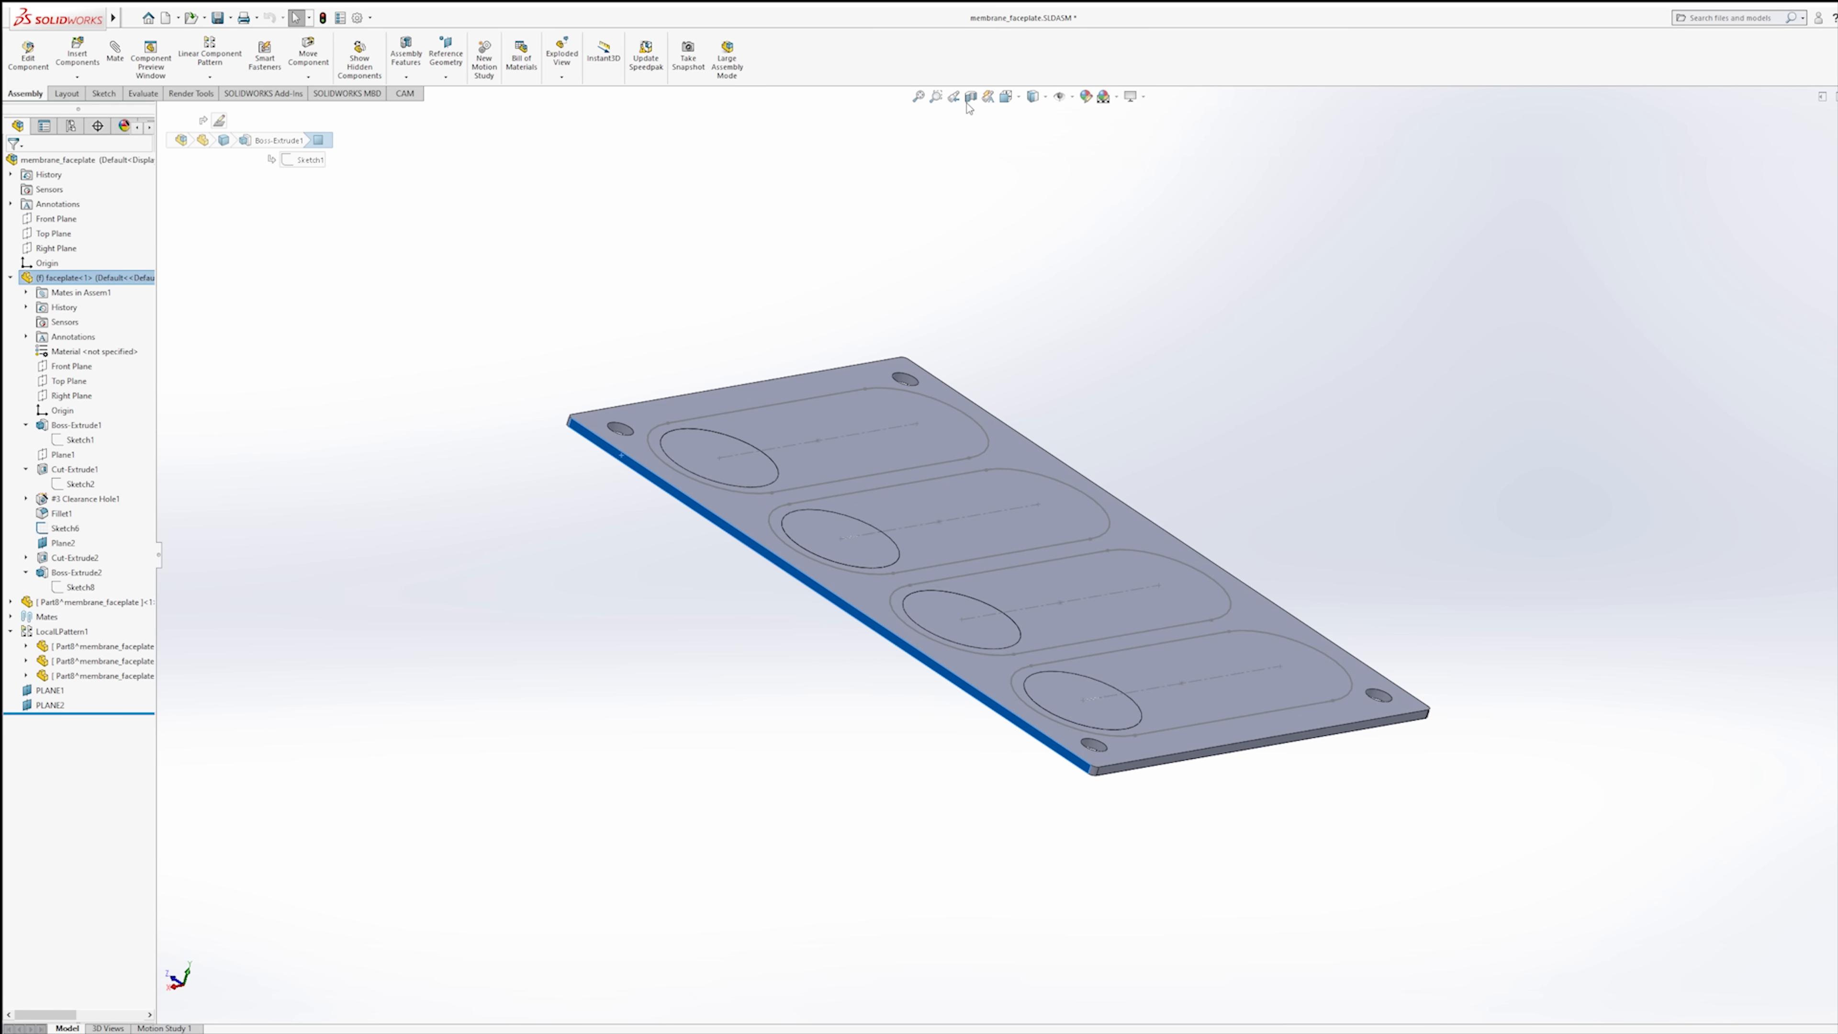
Create a section view on the reference plane at -10 mm offset through the faceplate.
click(951, 96)
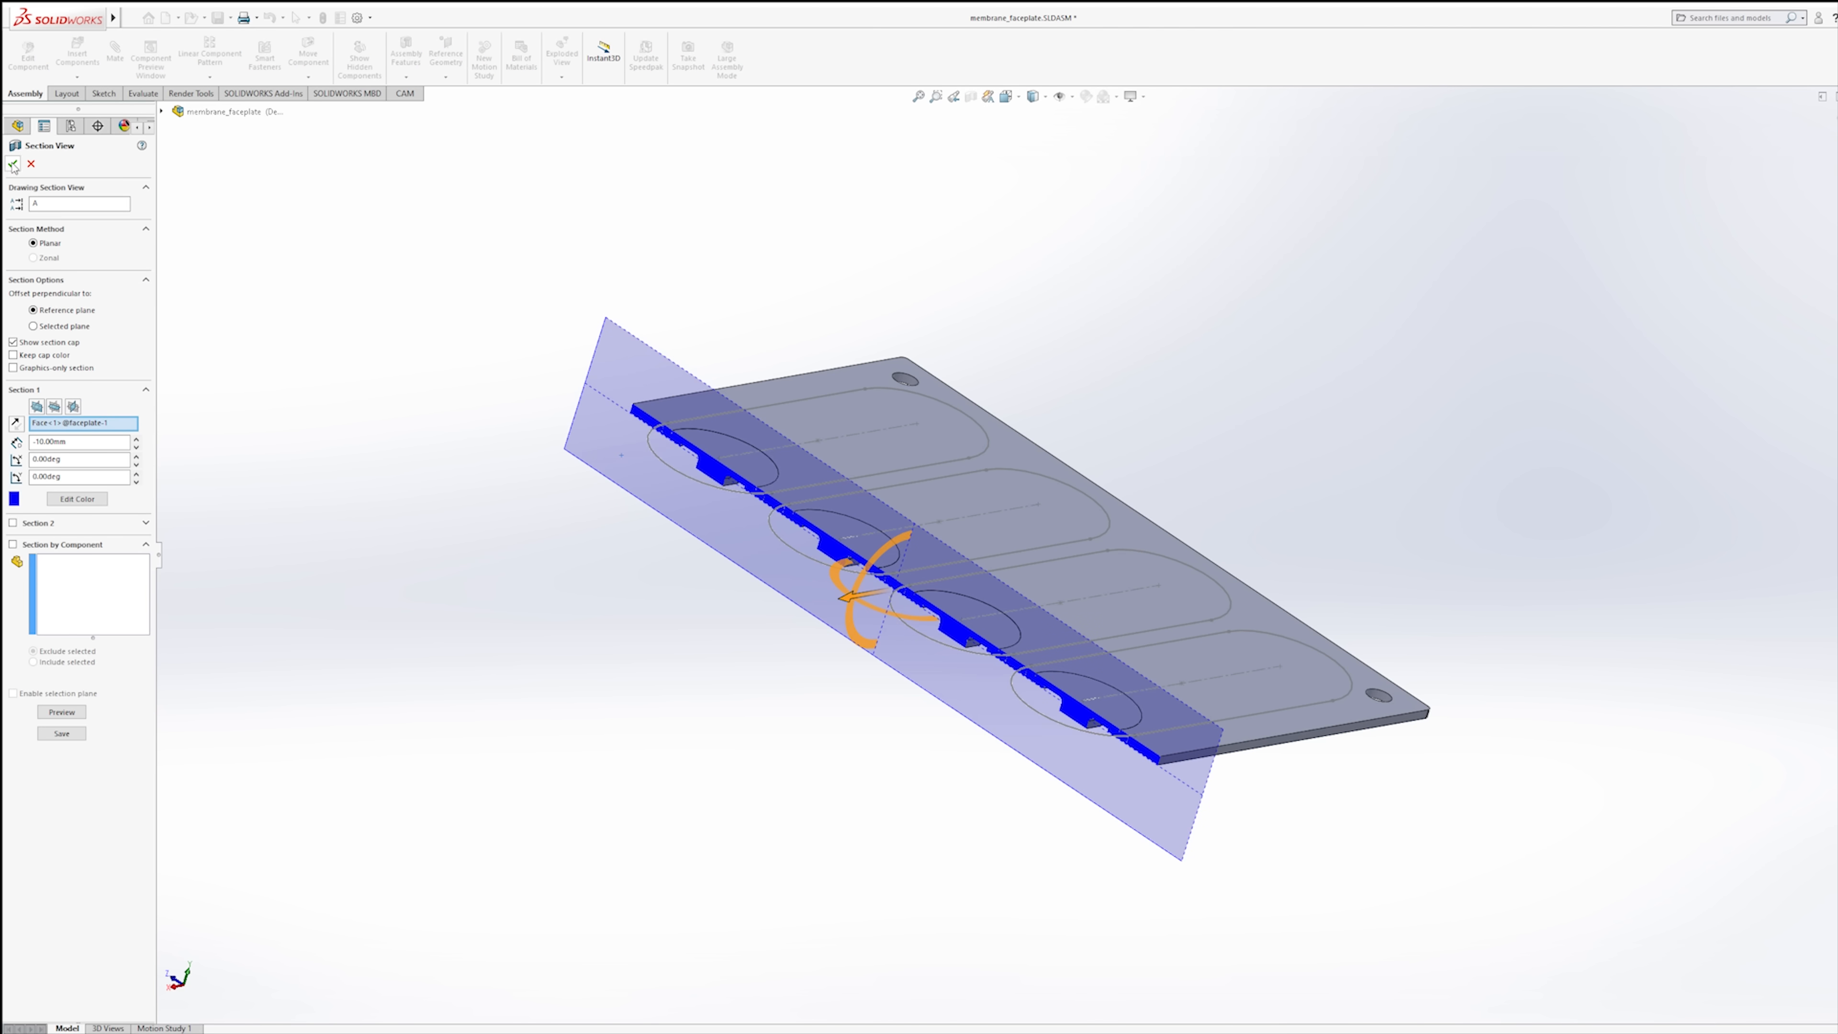
click(13, 164)
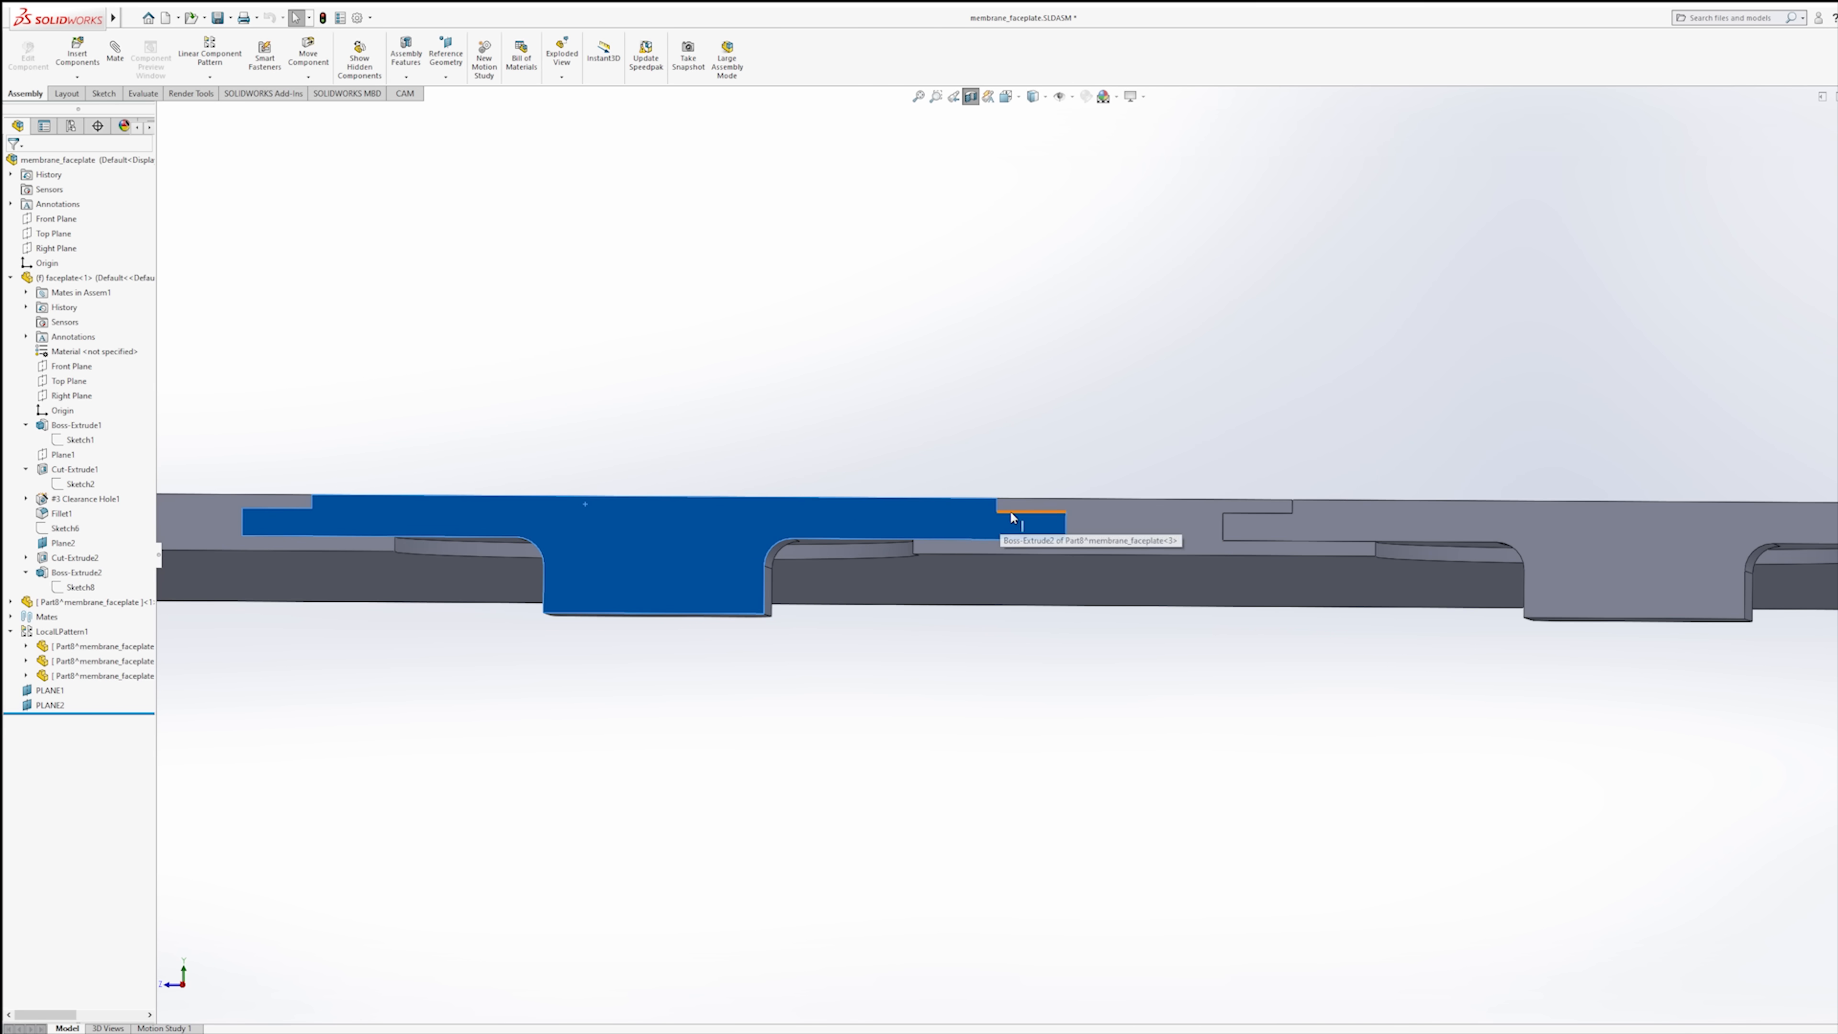
mouse_move(1031, 428)
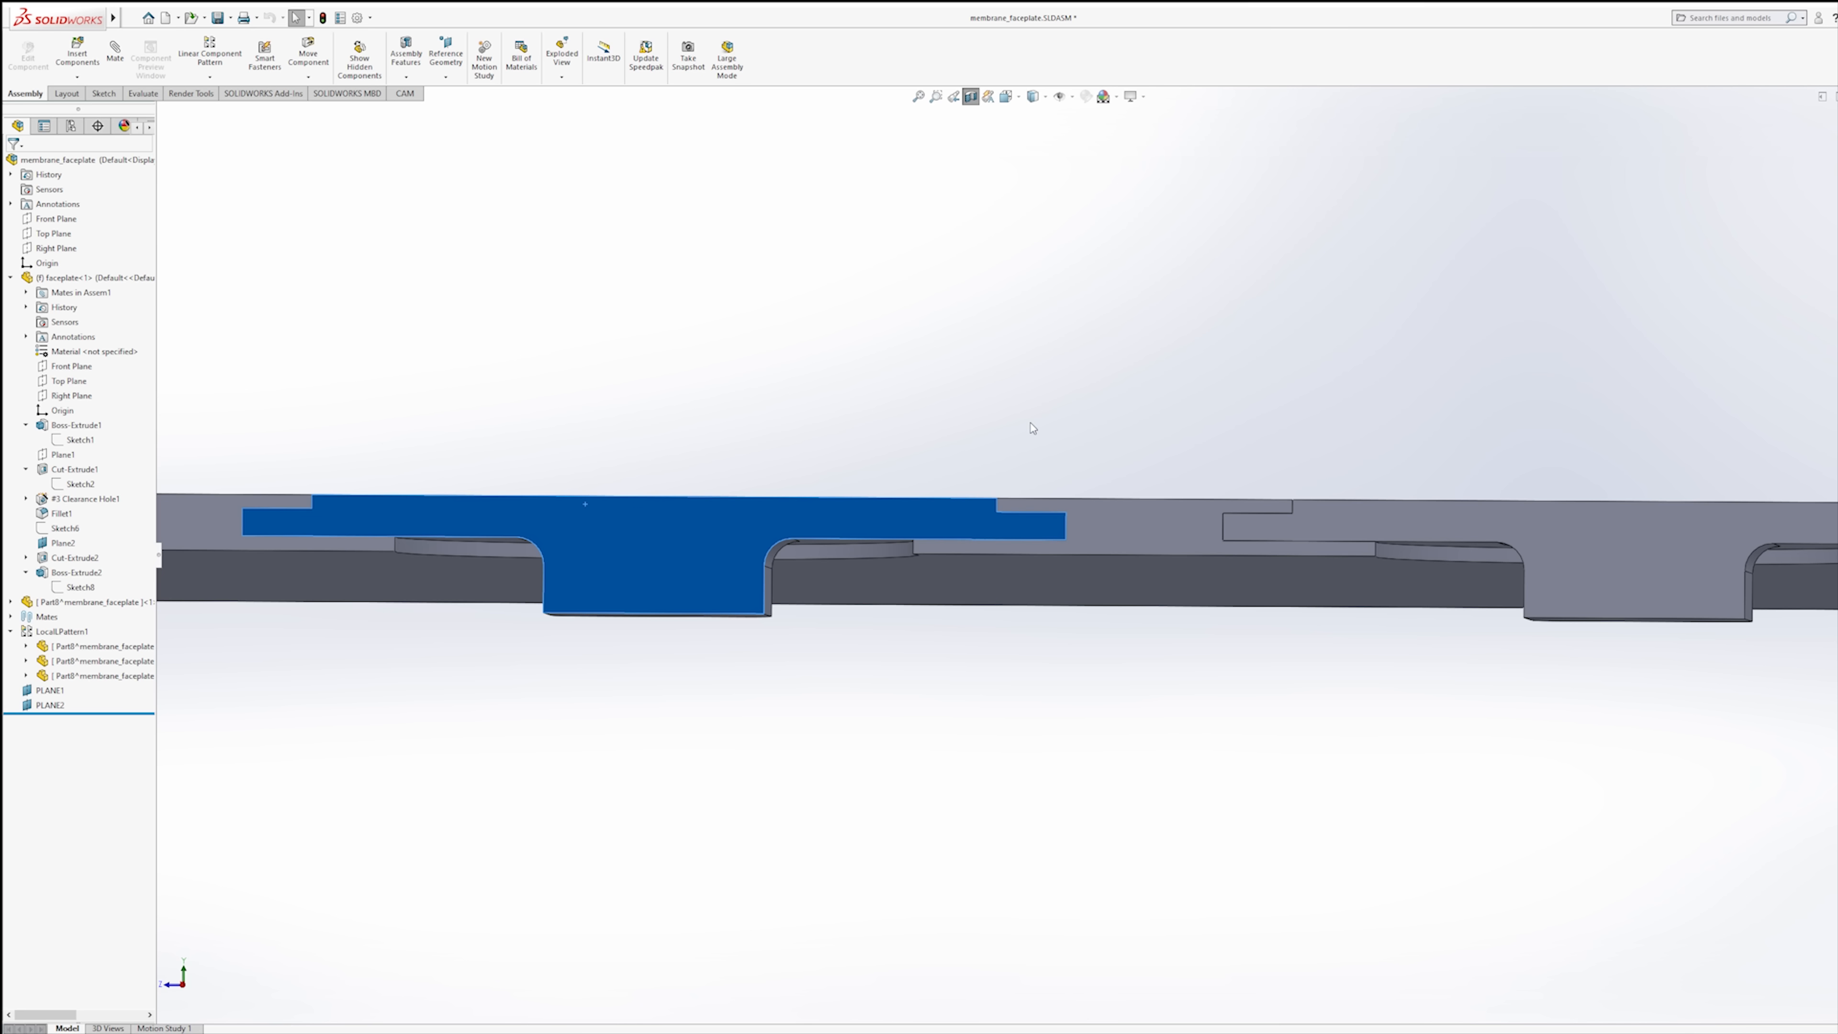
mouse_move(1018, 586)
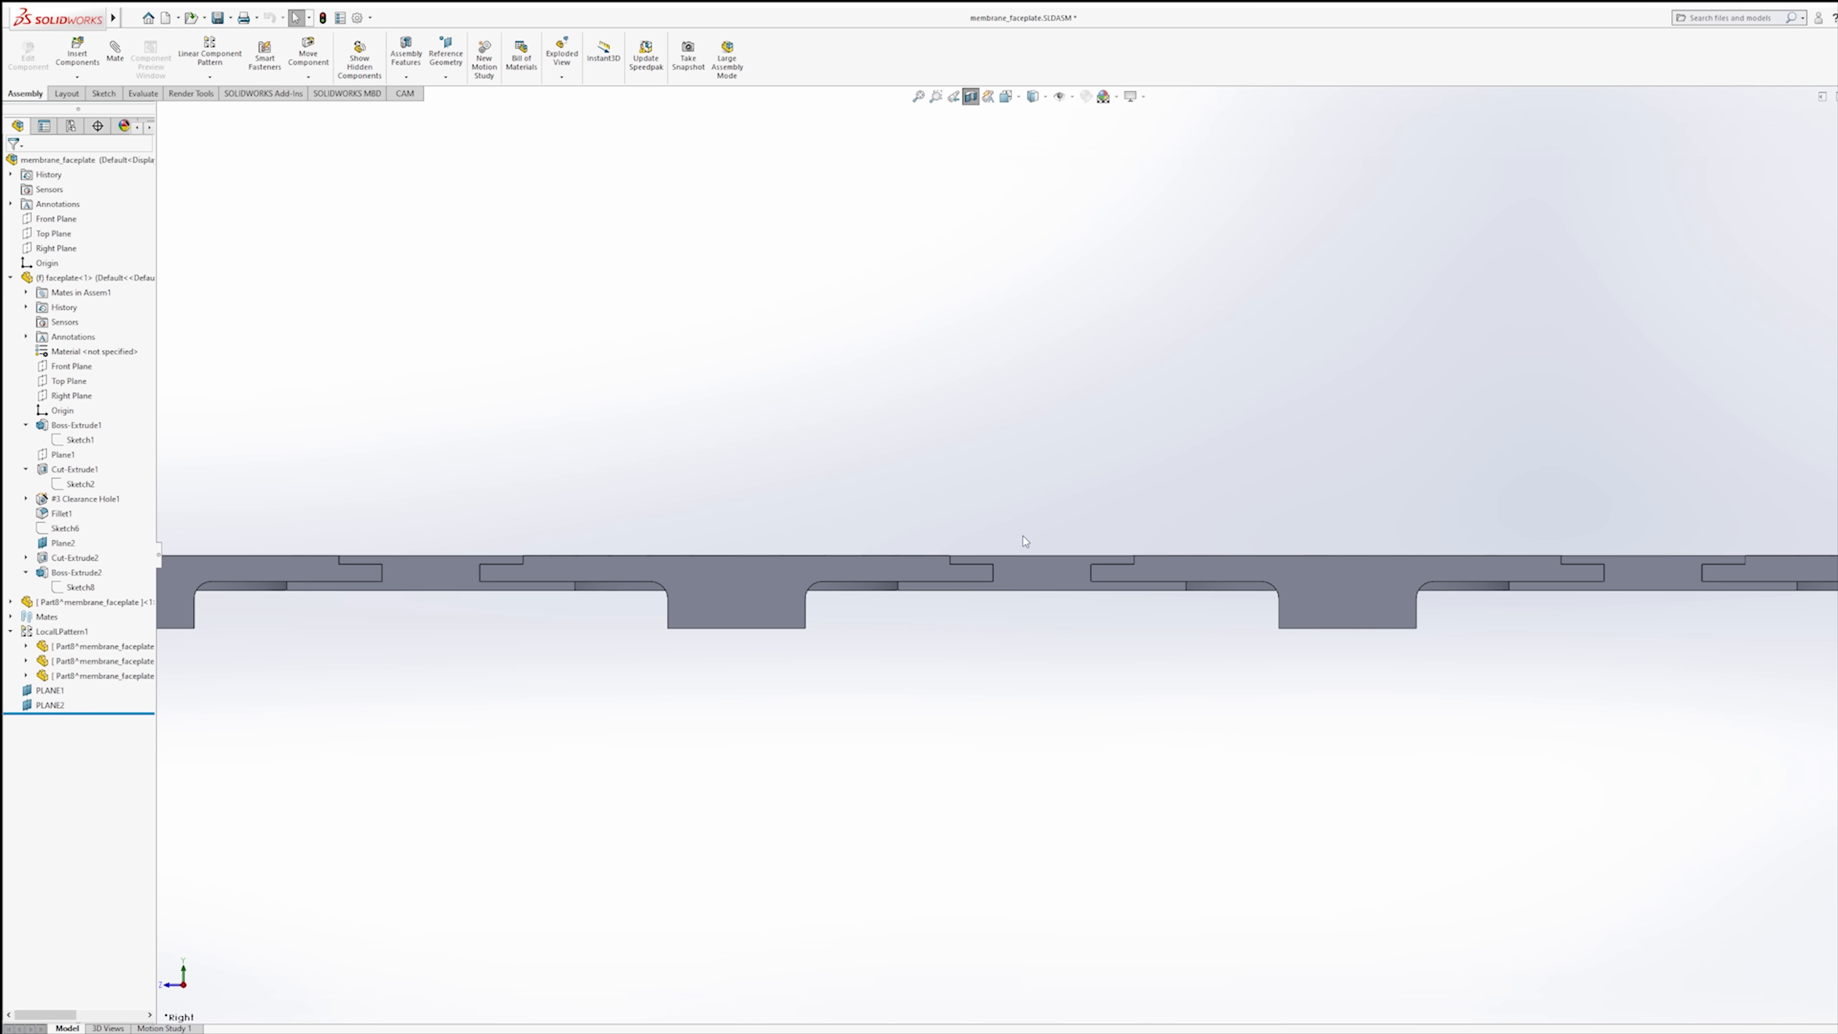
Display PLANE1 and PLANE2 passing through one button's overlapping layers, then leave the section.
click(51, 691)
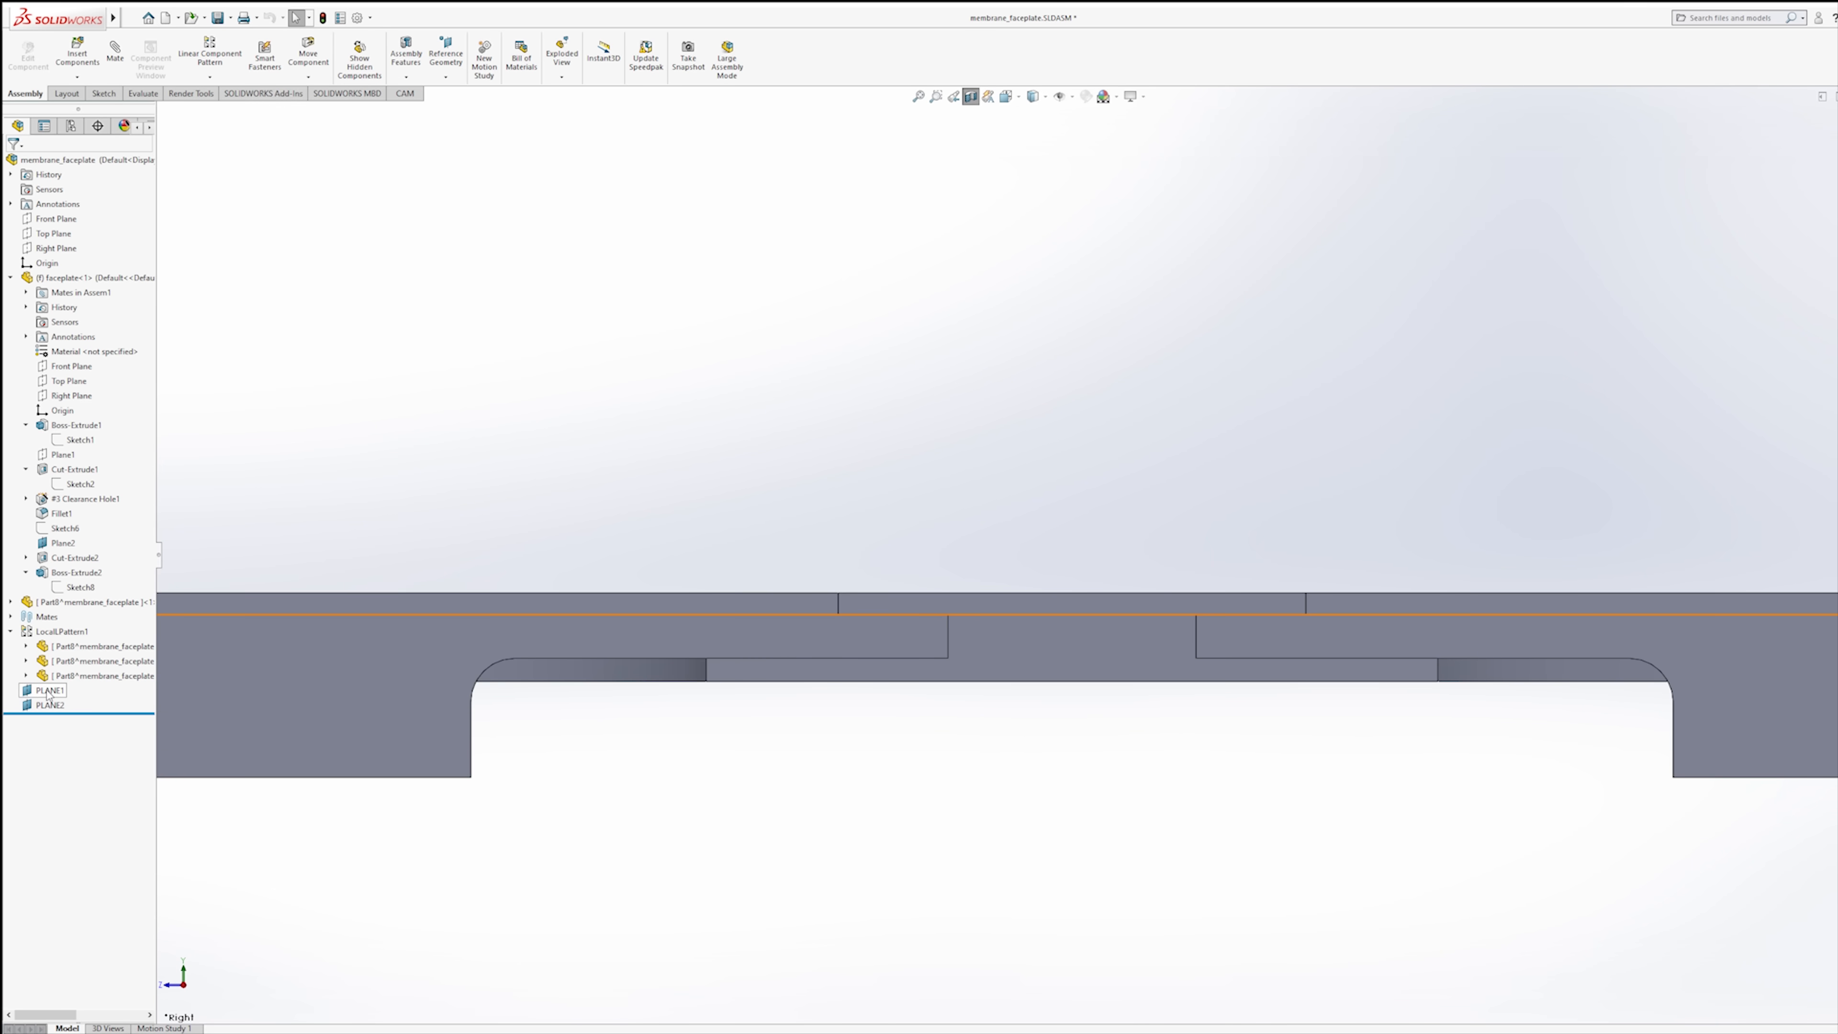
click(49, 691)
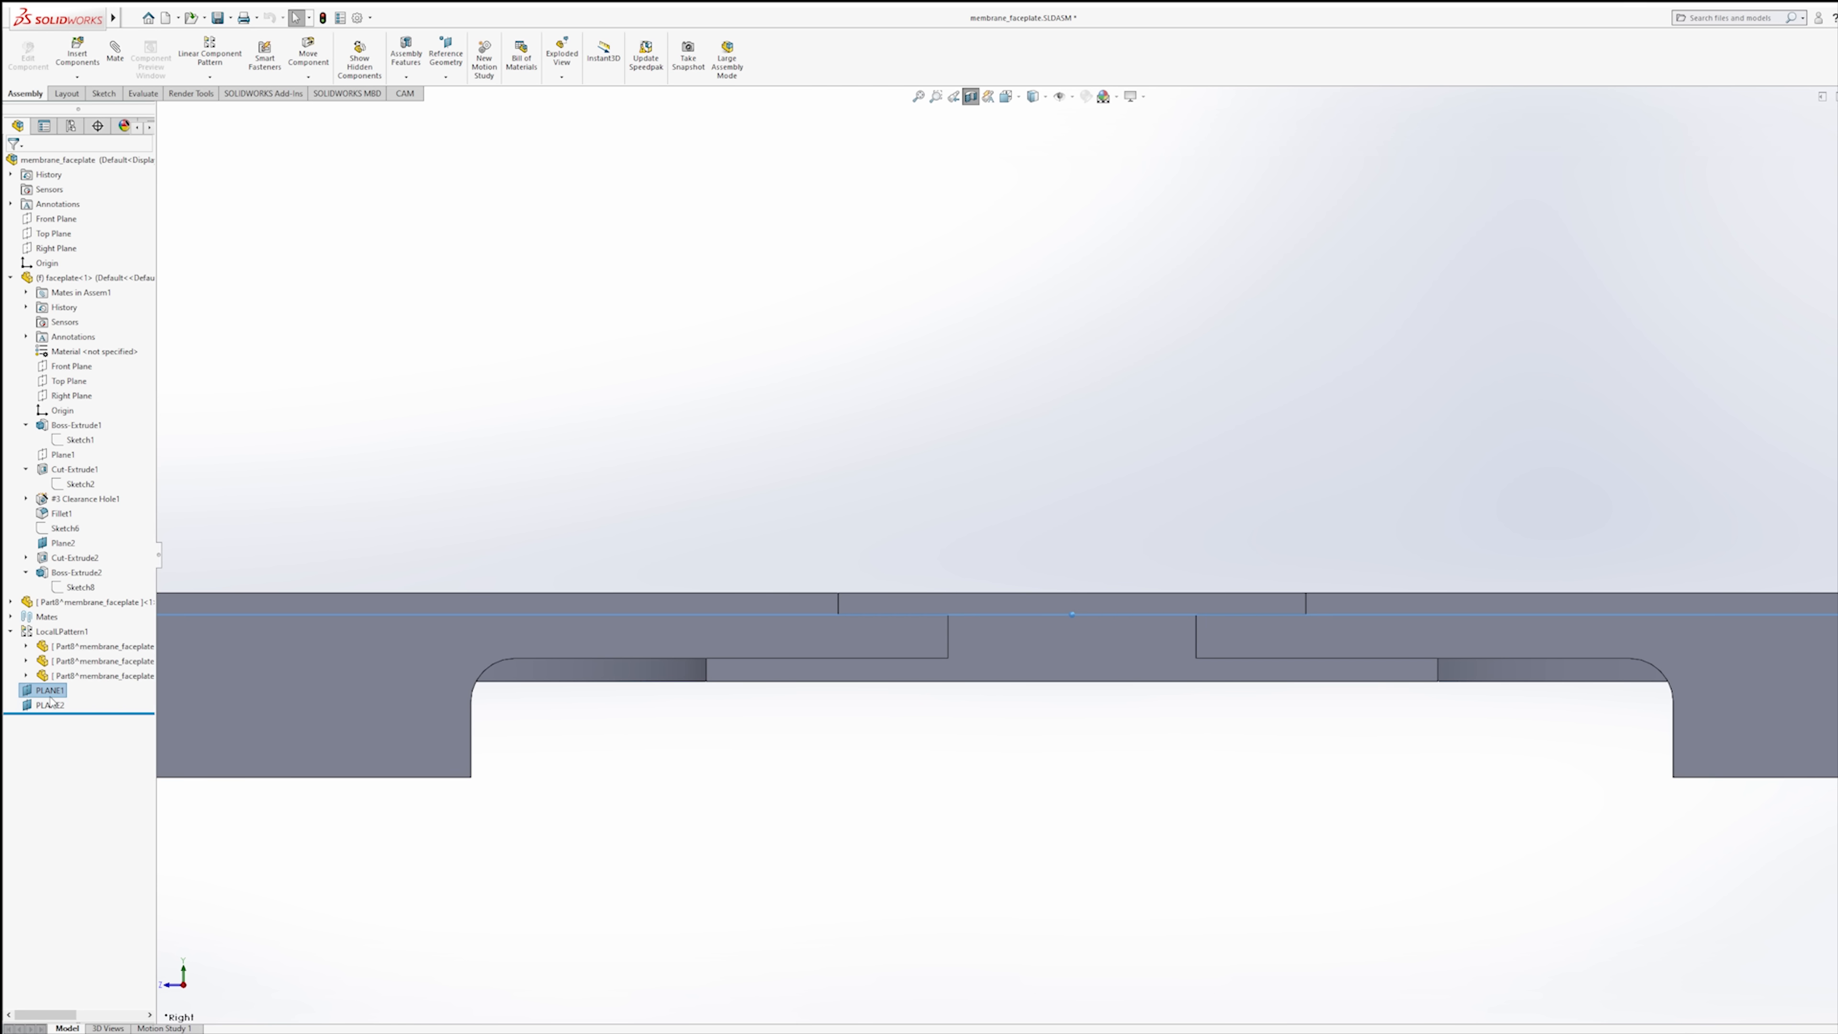
click(51, 704)
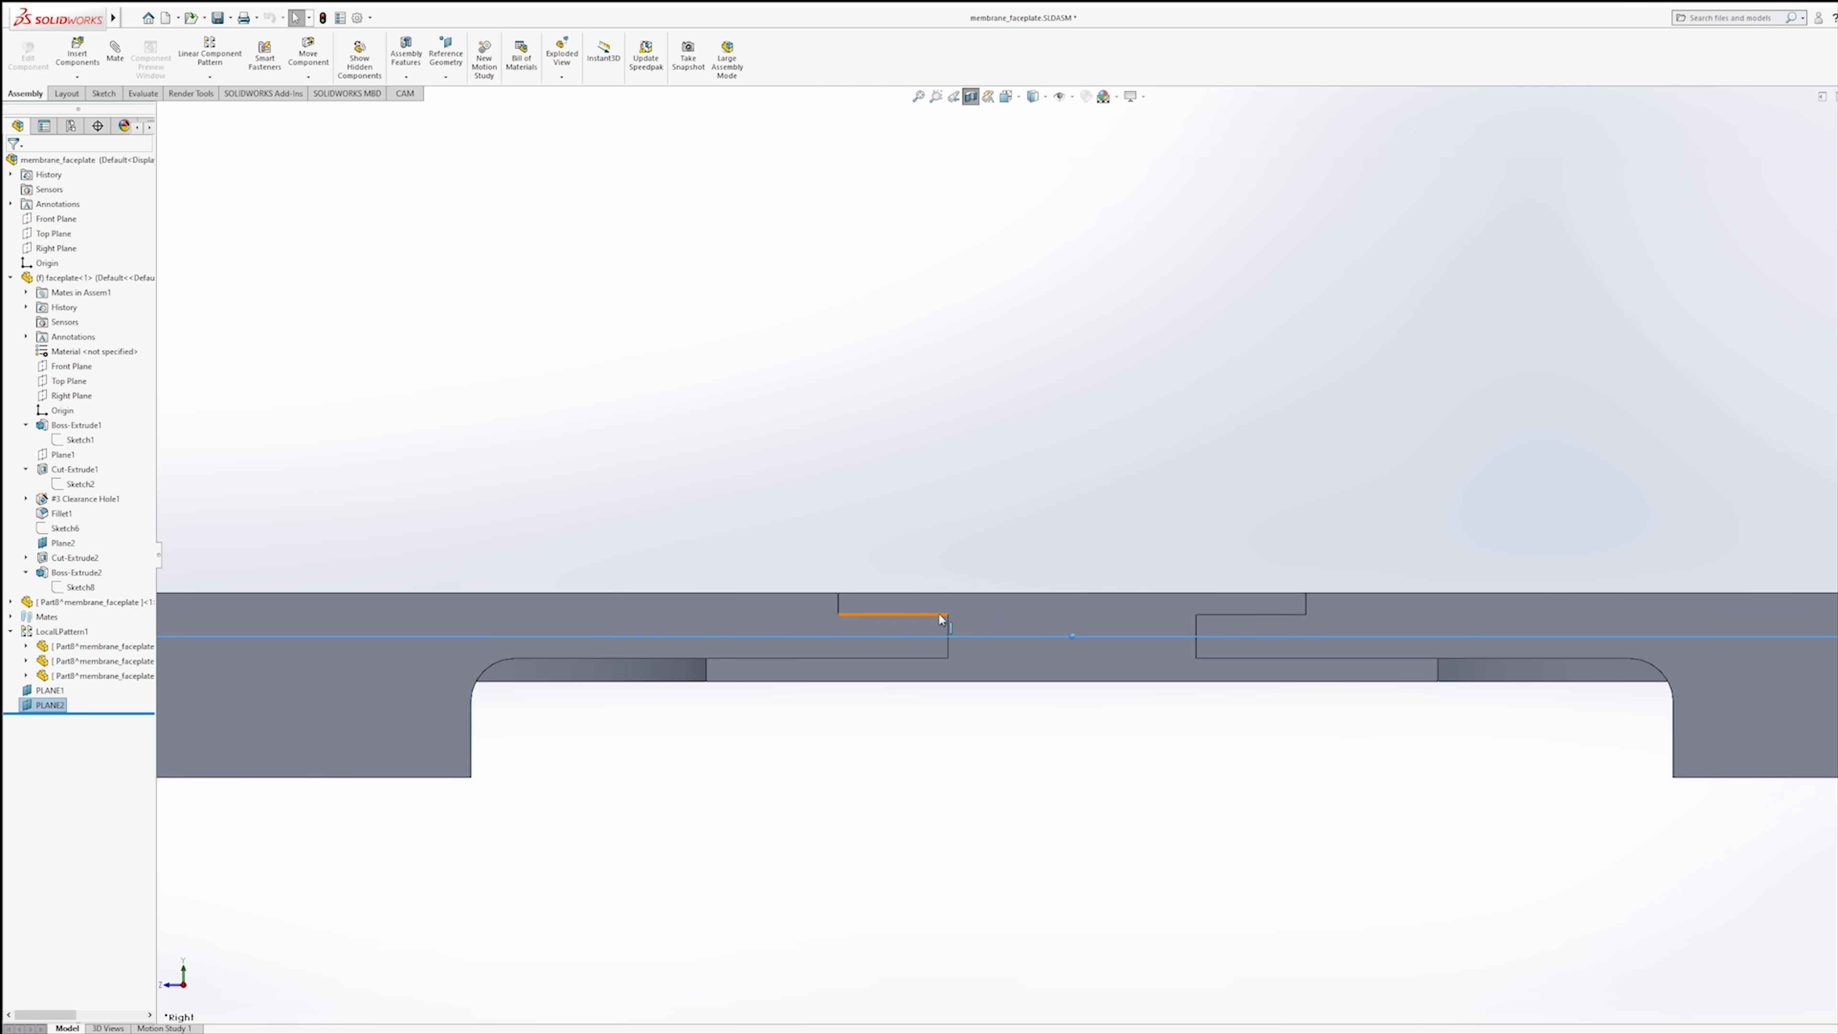
mouse_move(836, 670)
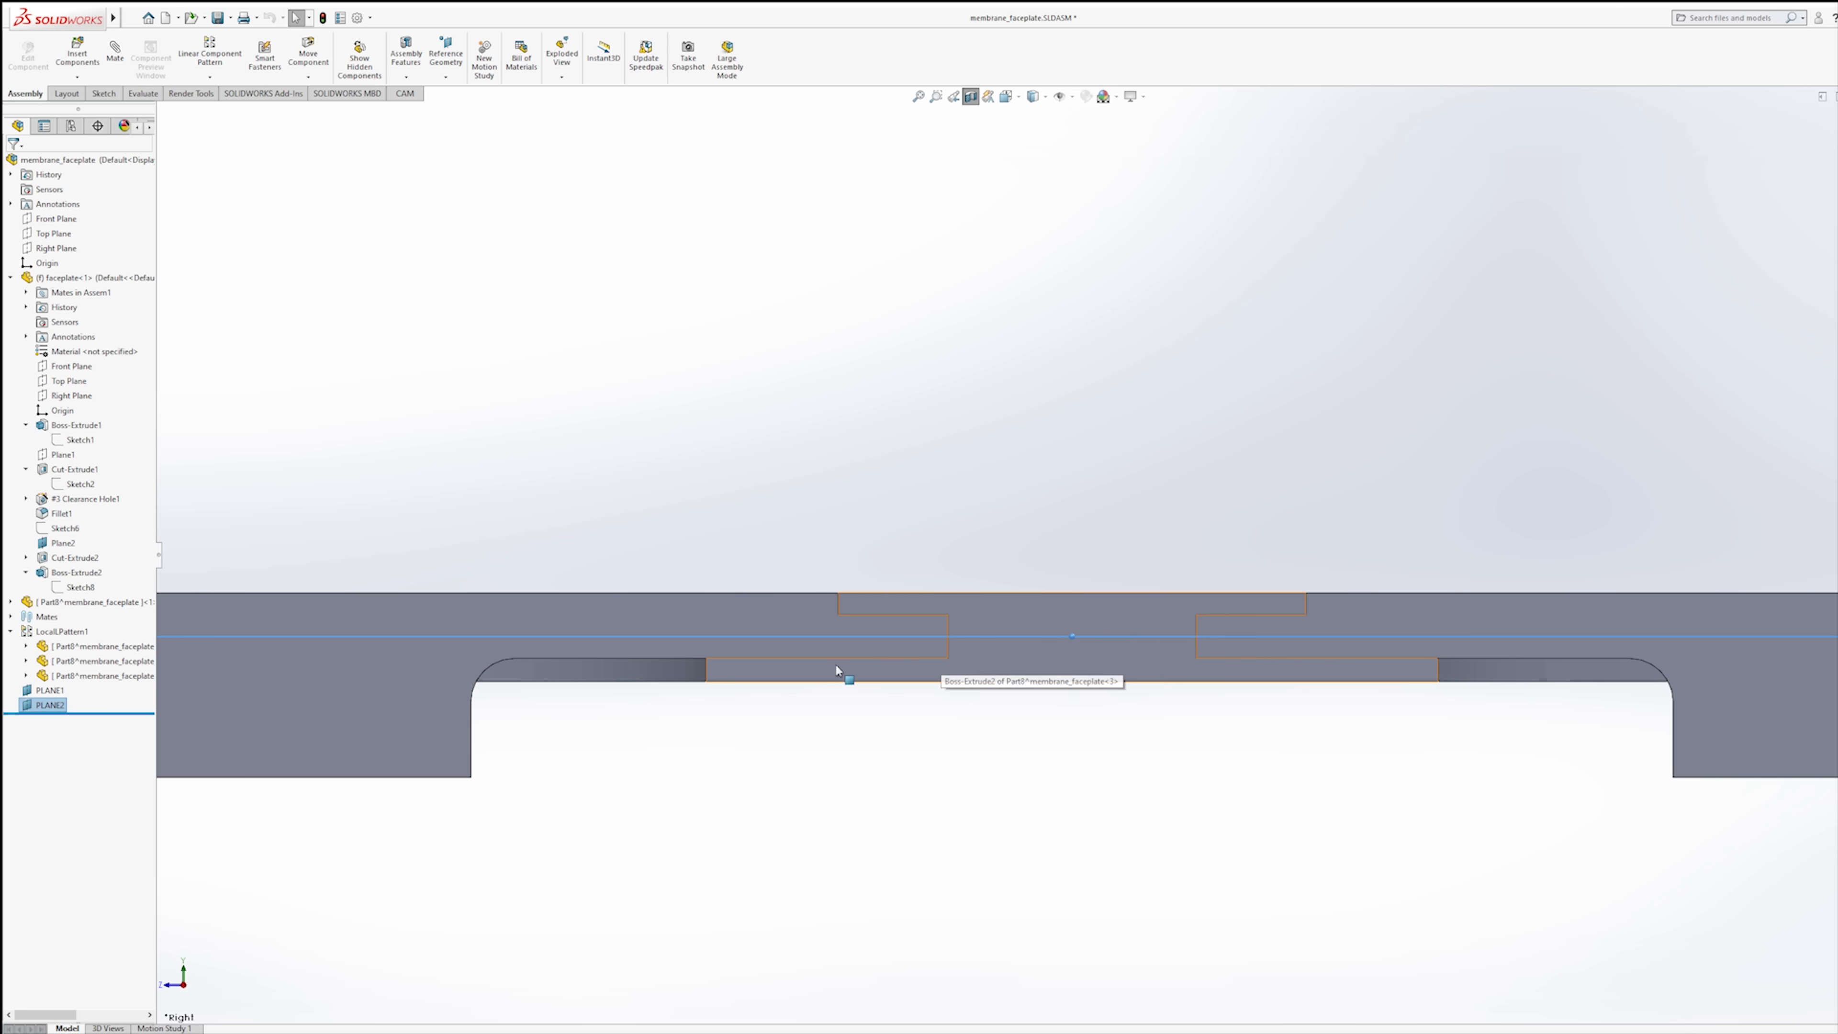
mouse_move(809, 589)
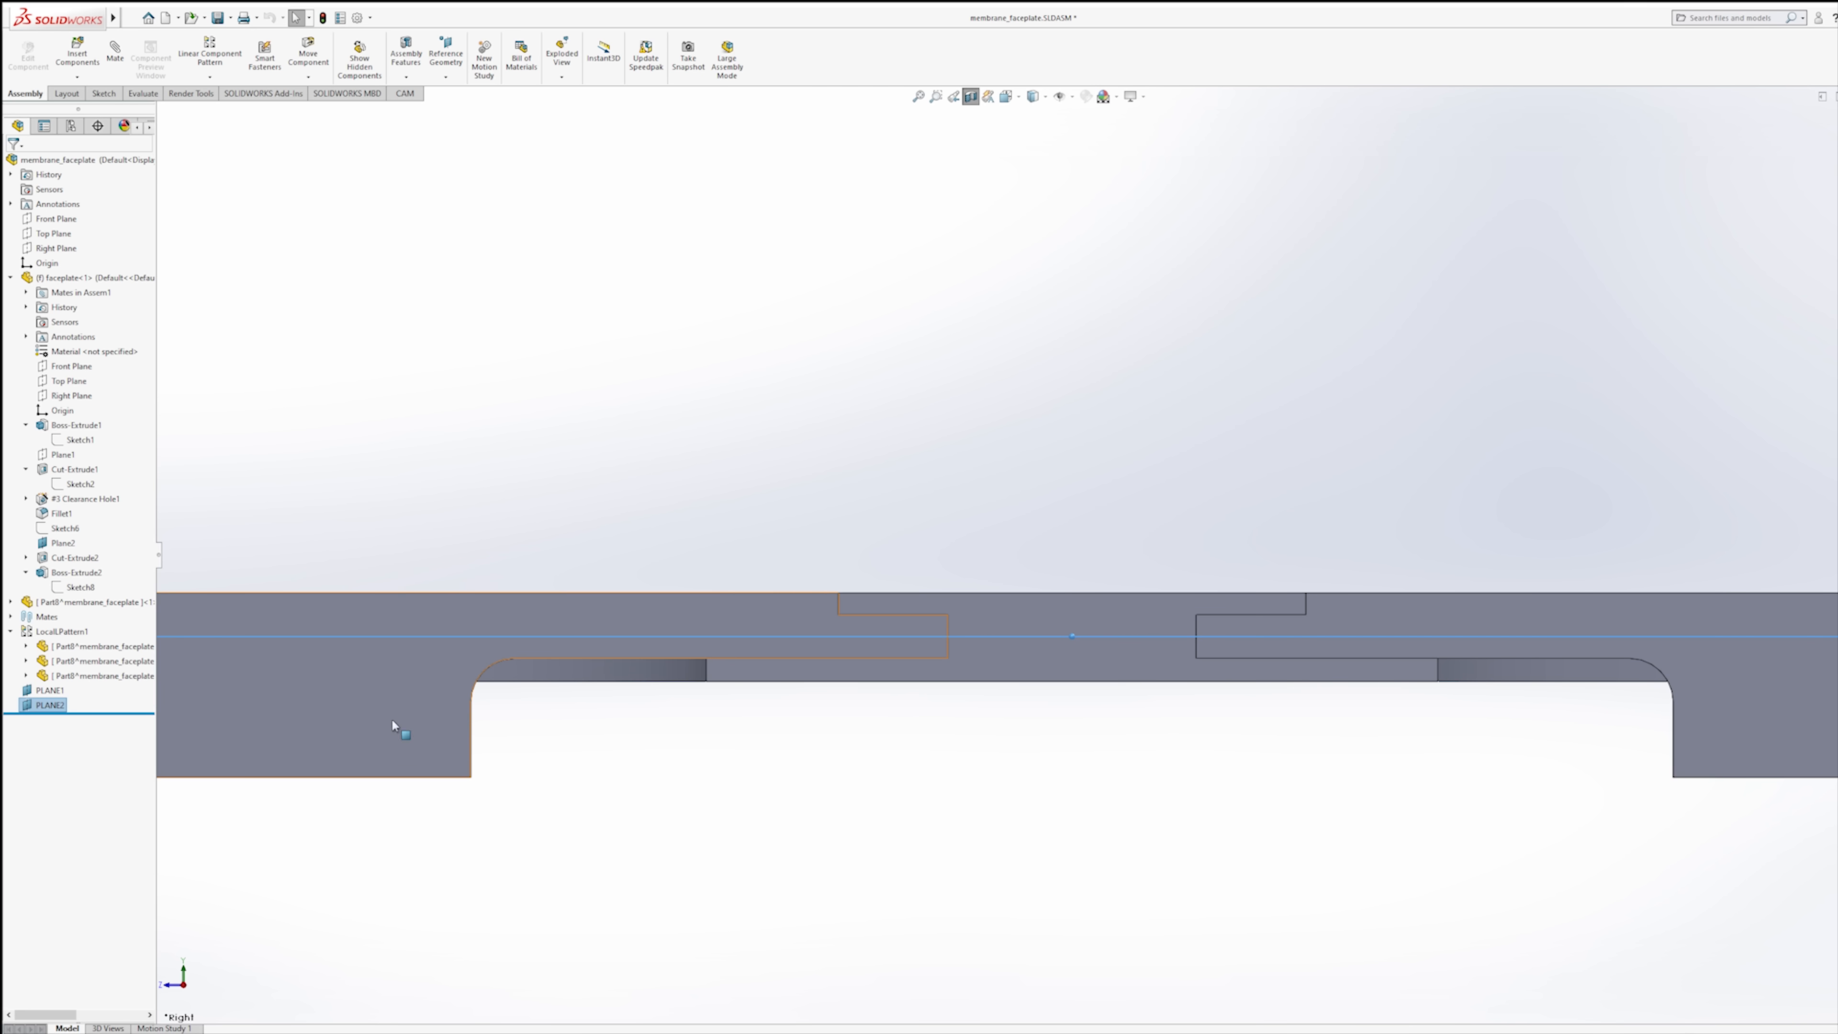
click(398, 727)
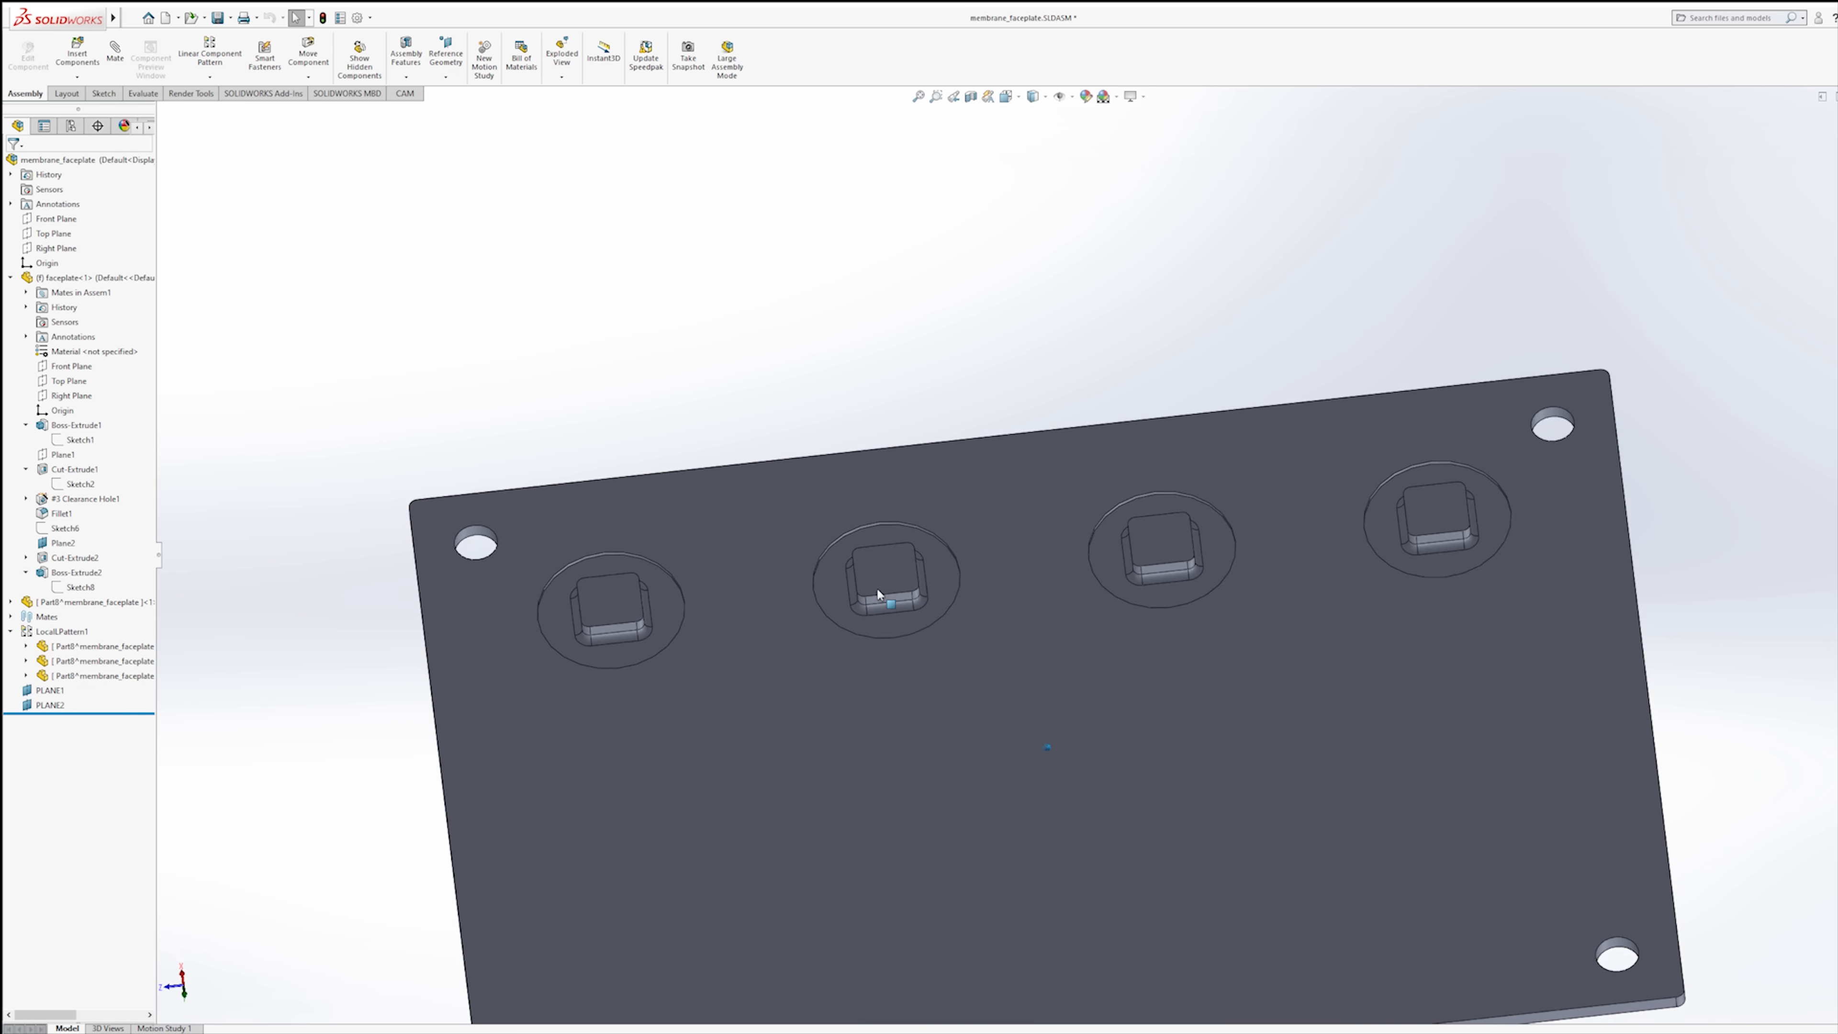
Inspect a square button nub on the underside and highlight its Part8 instance.
scroll(up, 3)
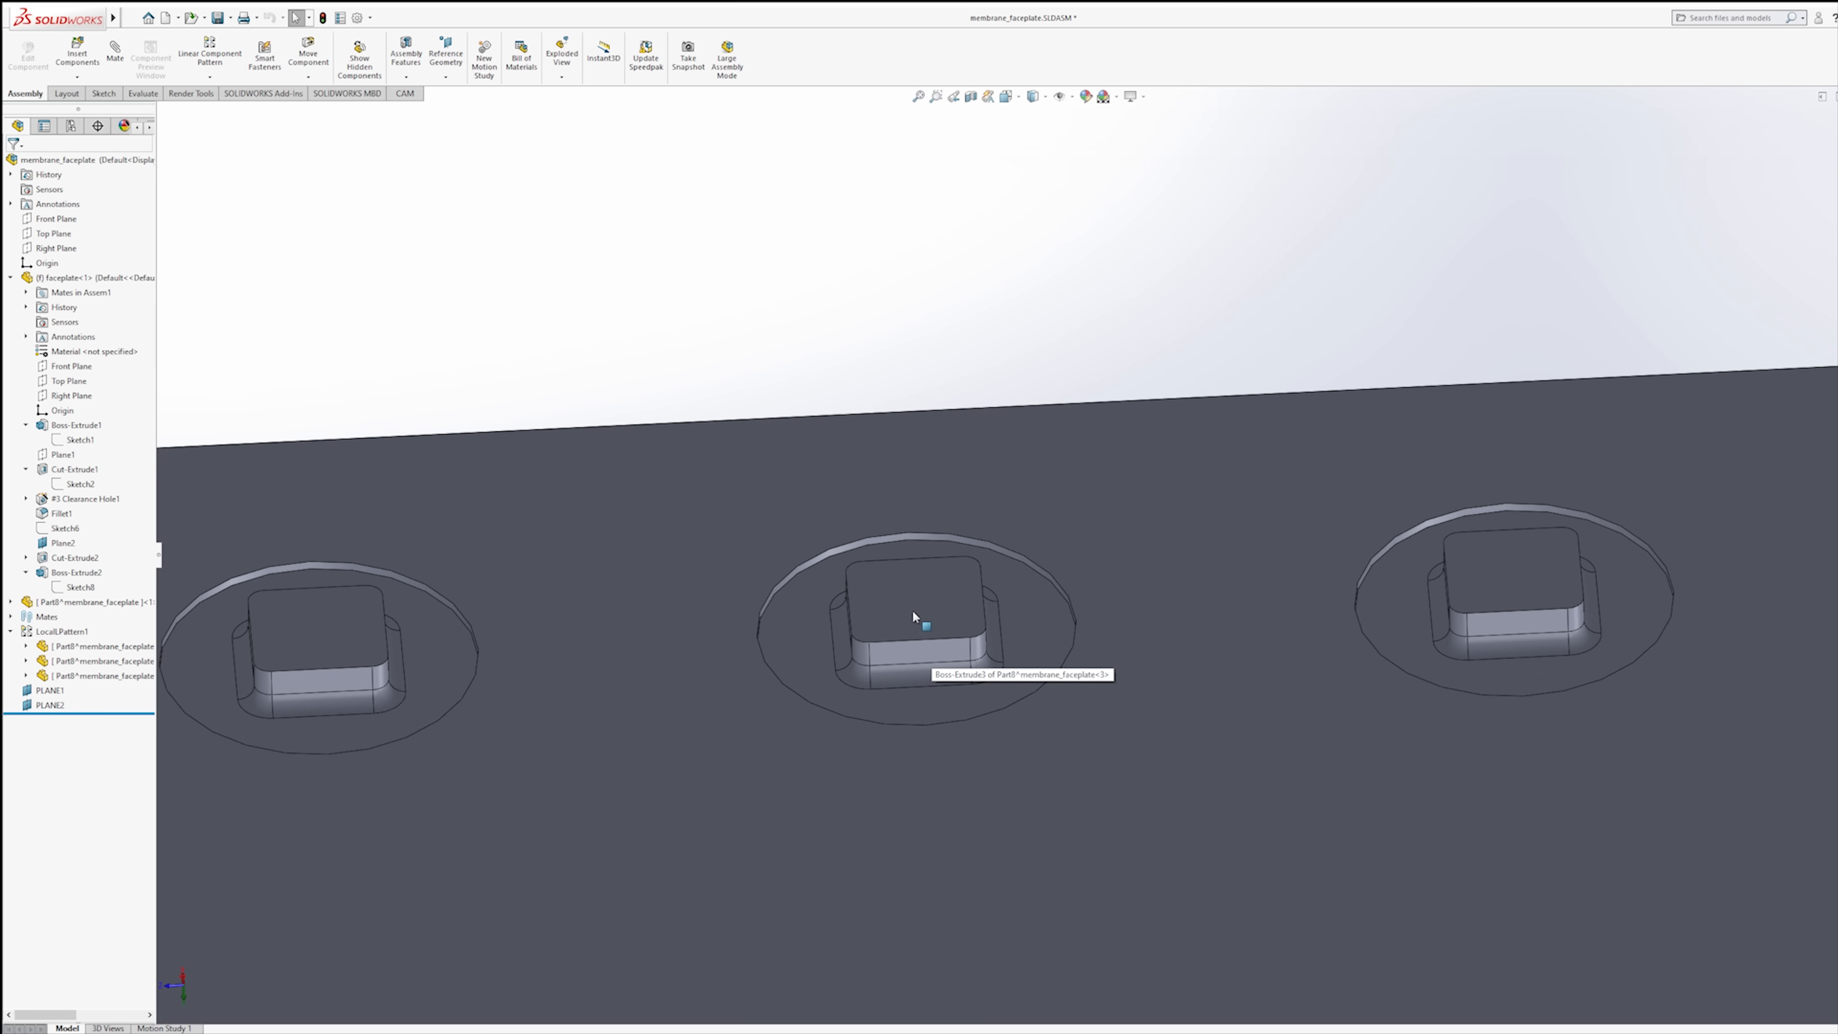
click(915, 615)
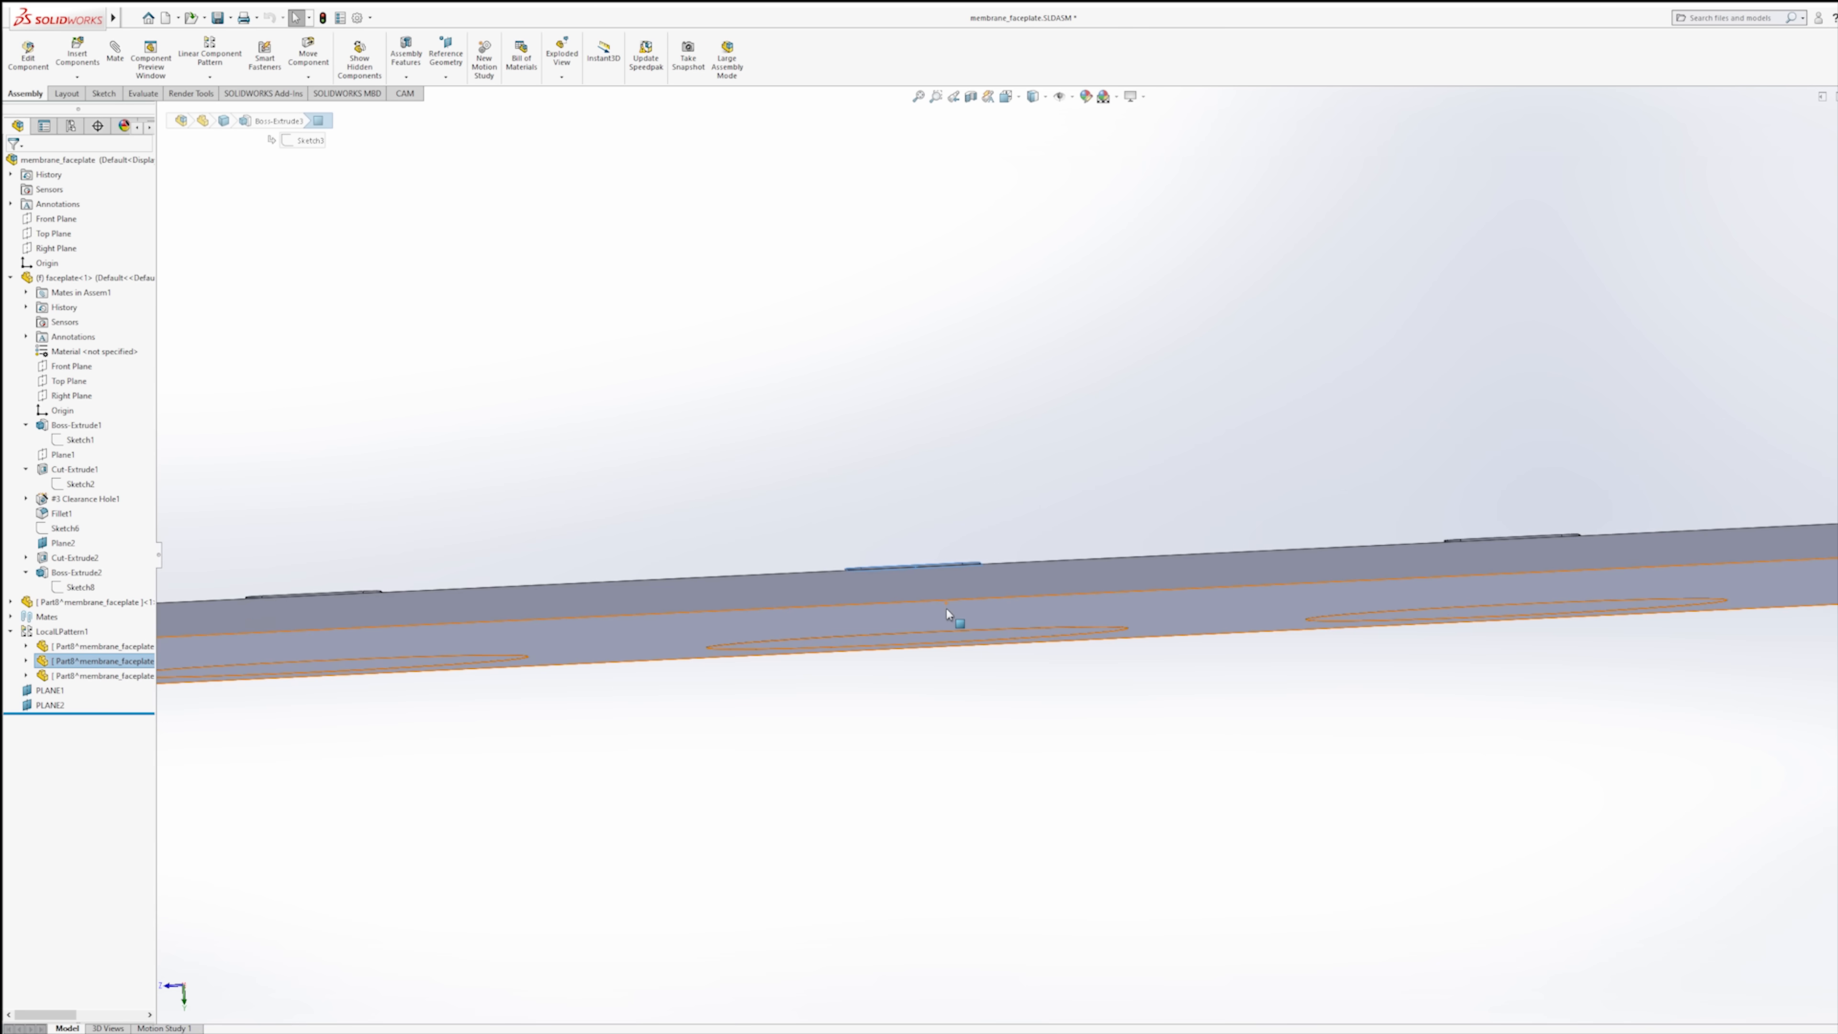
click(907, 510)
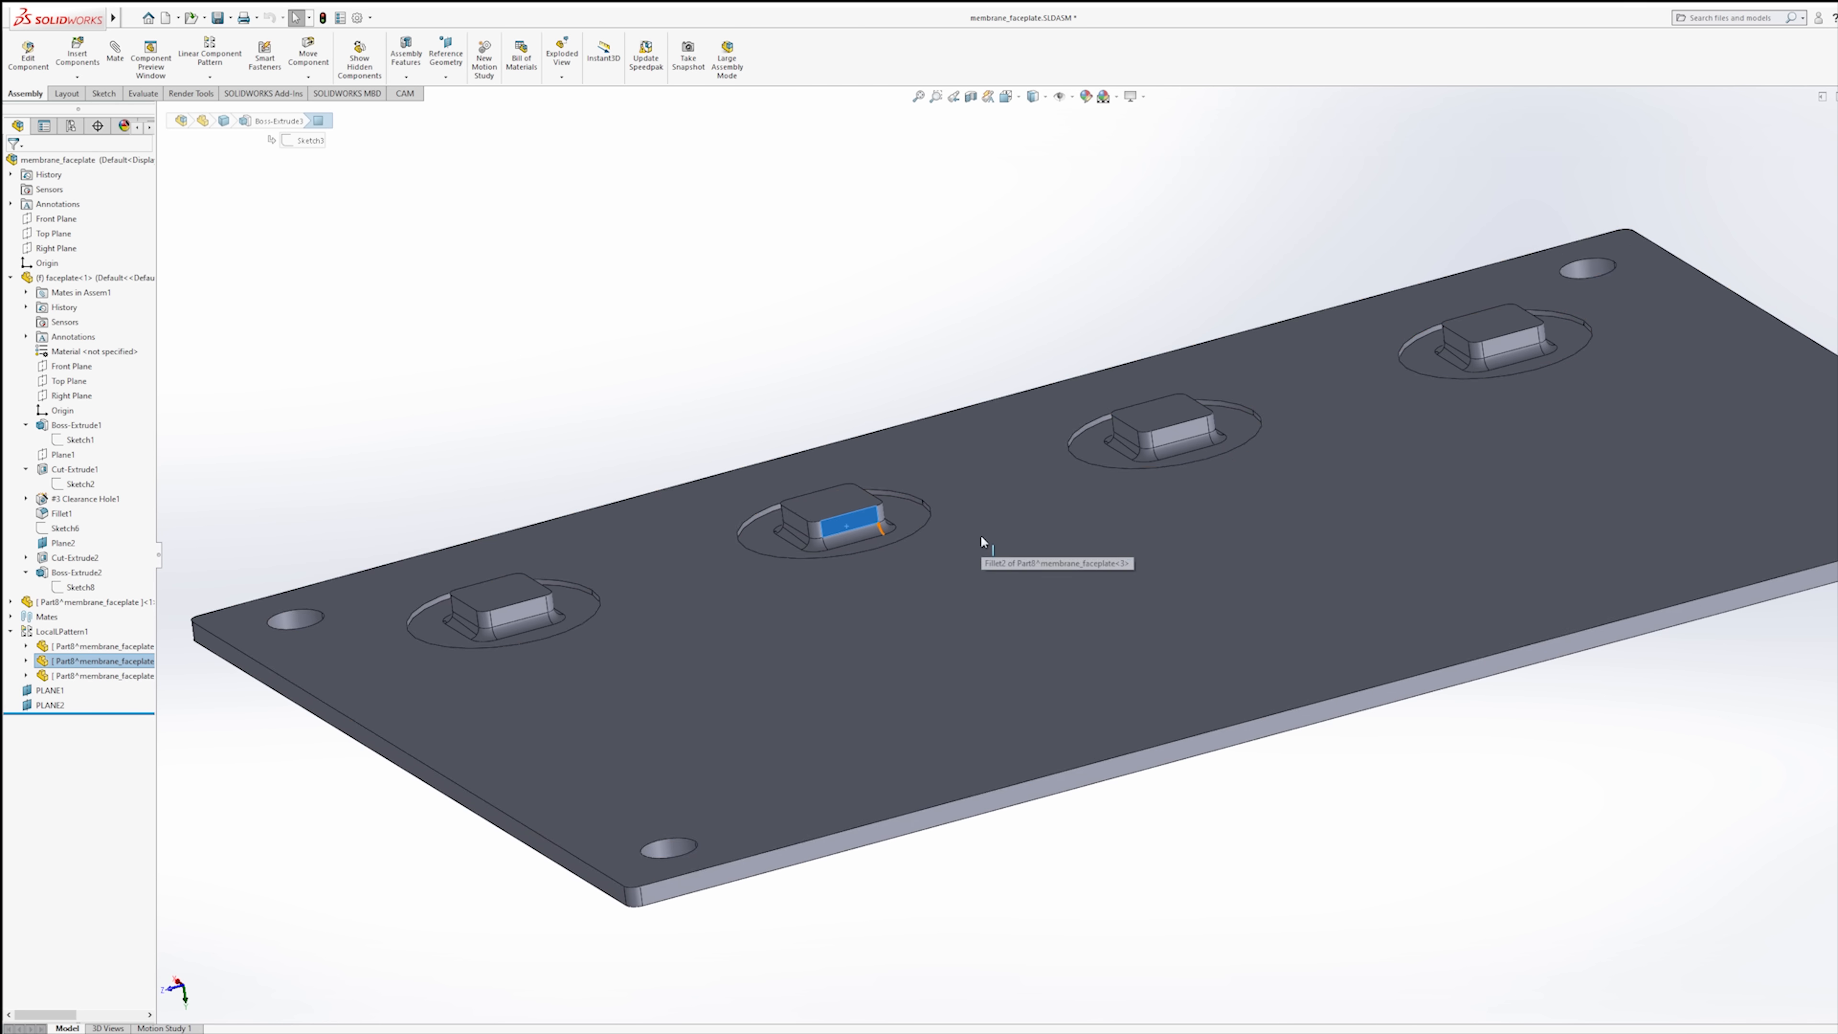
mouse_move(1287, 845)
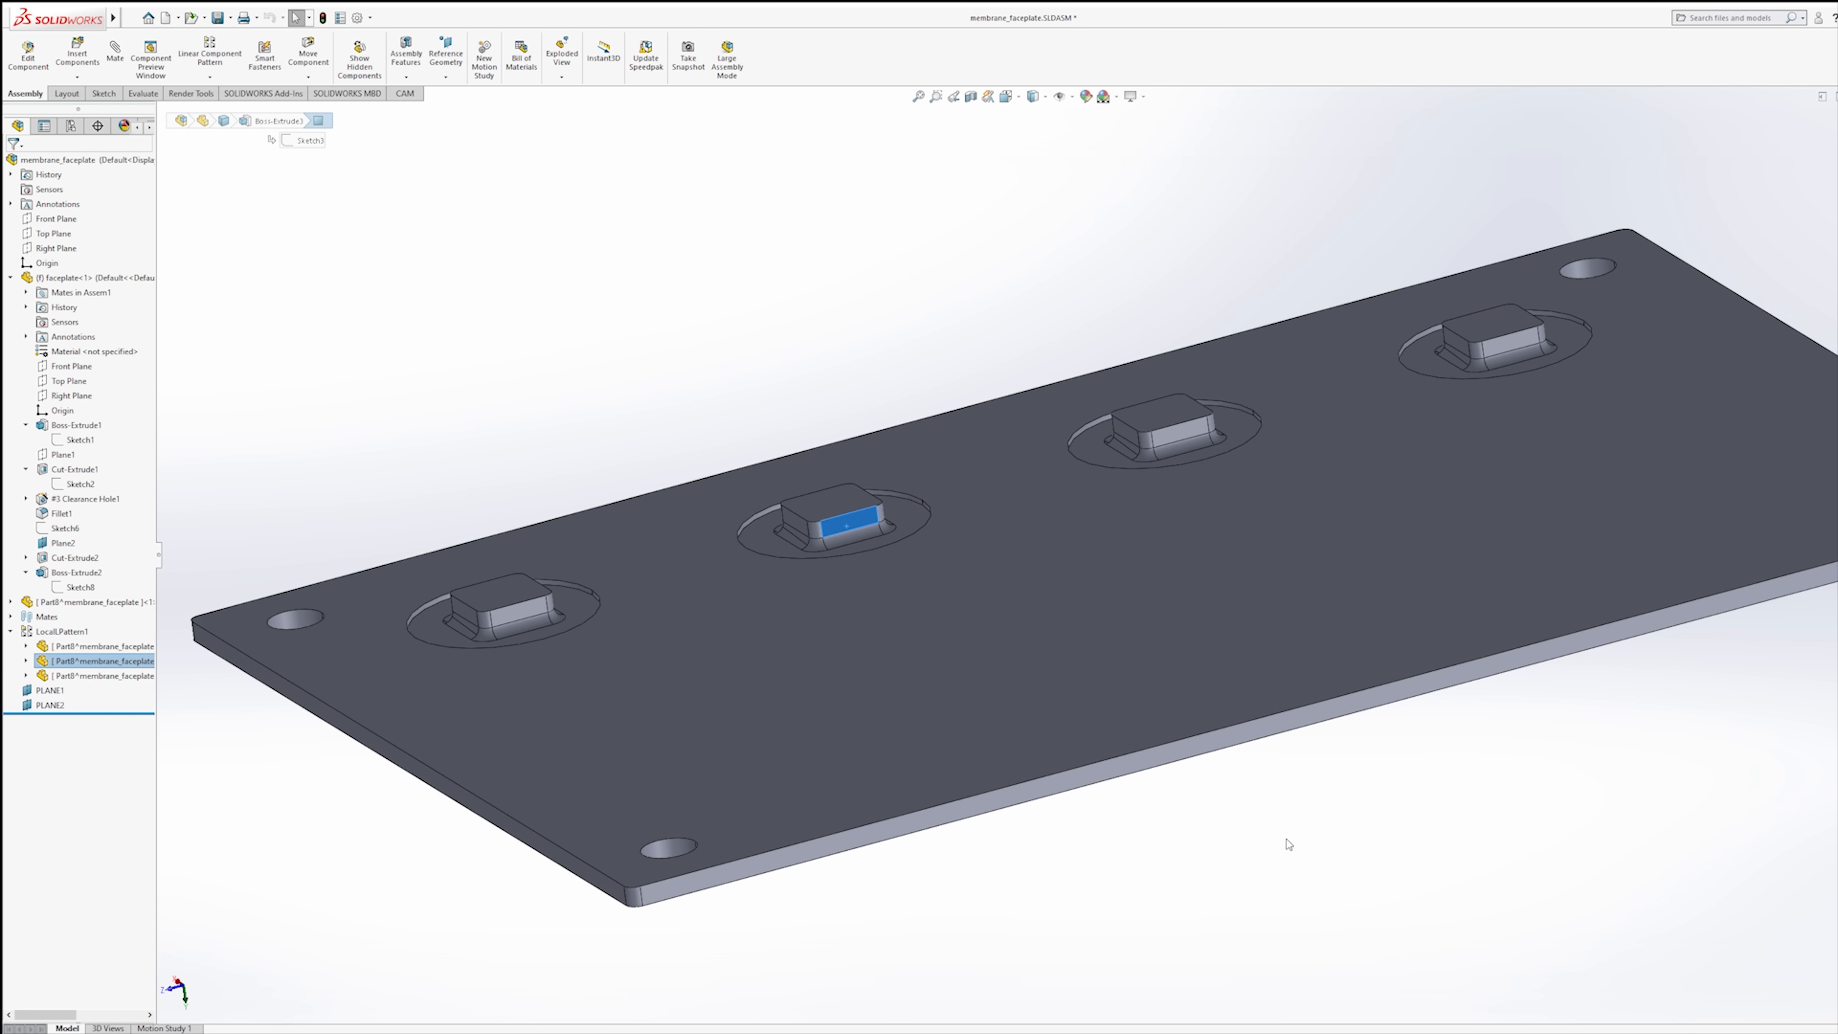